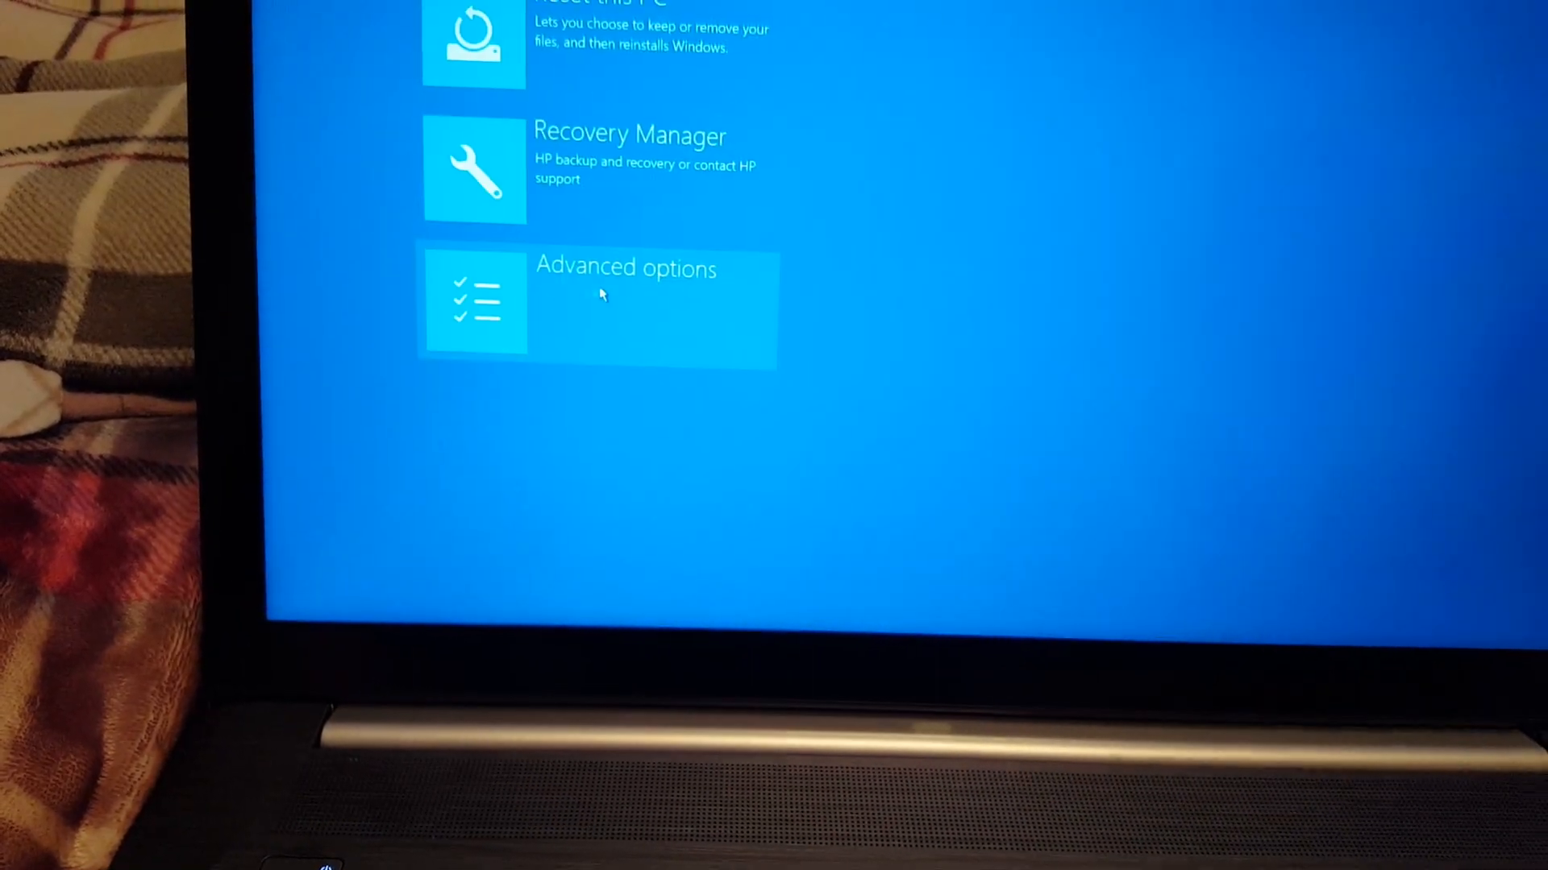
Reach the Startup Settings page via Advanced options in the recovery menu.
left_click(596, 301)
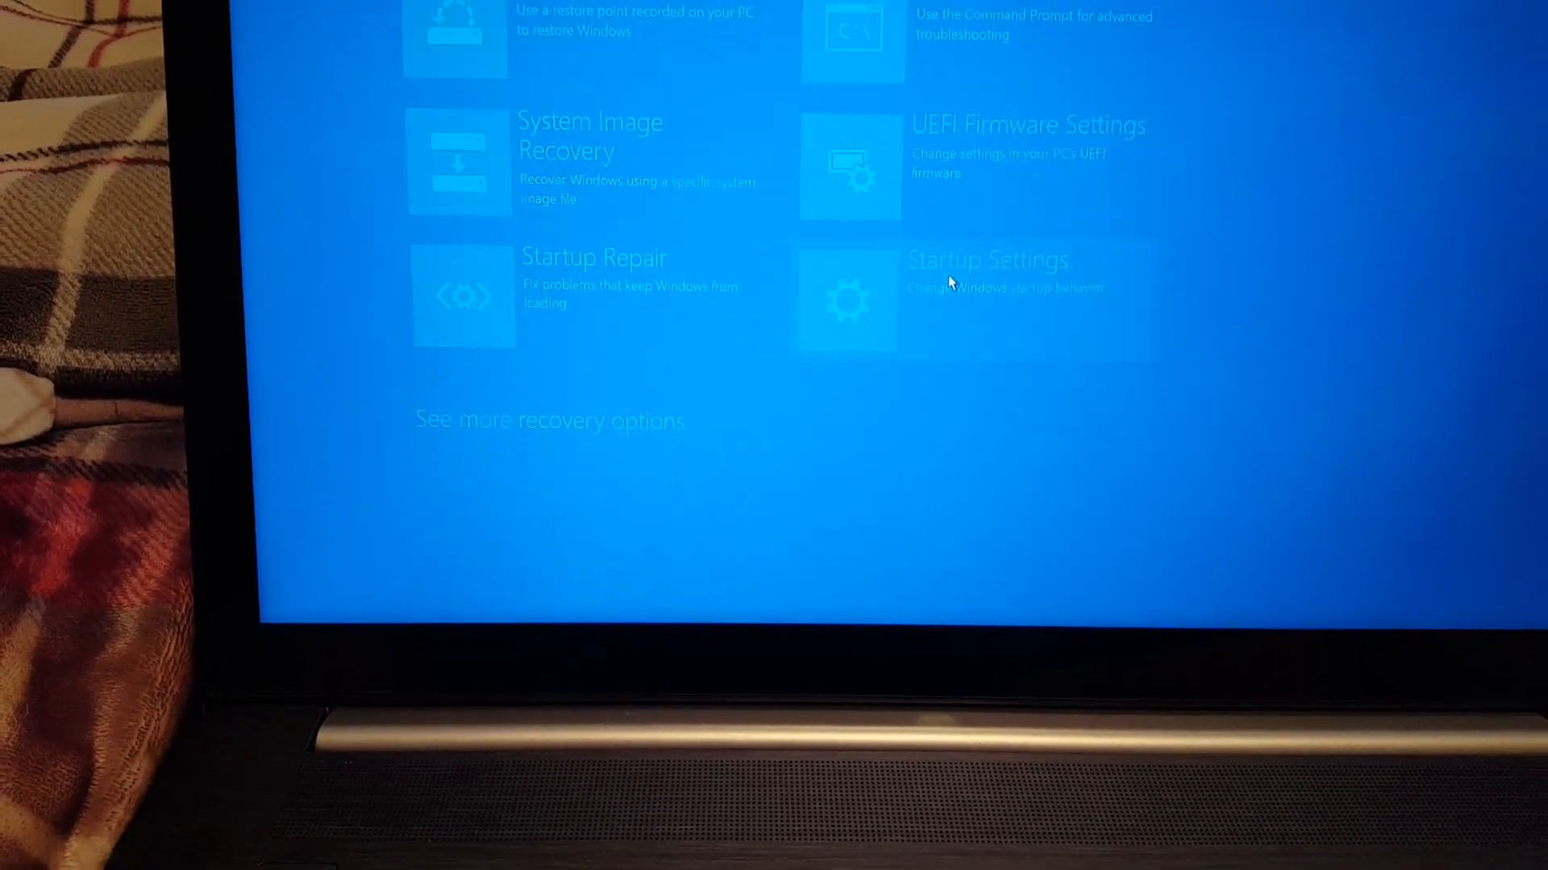
left_click(987, 296)
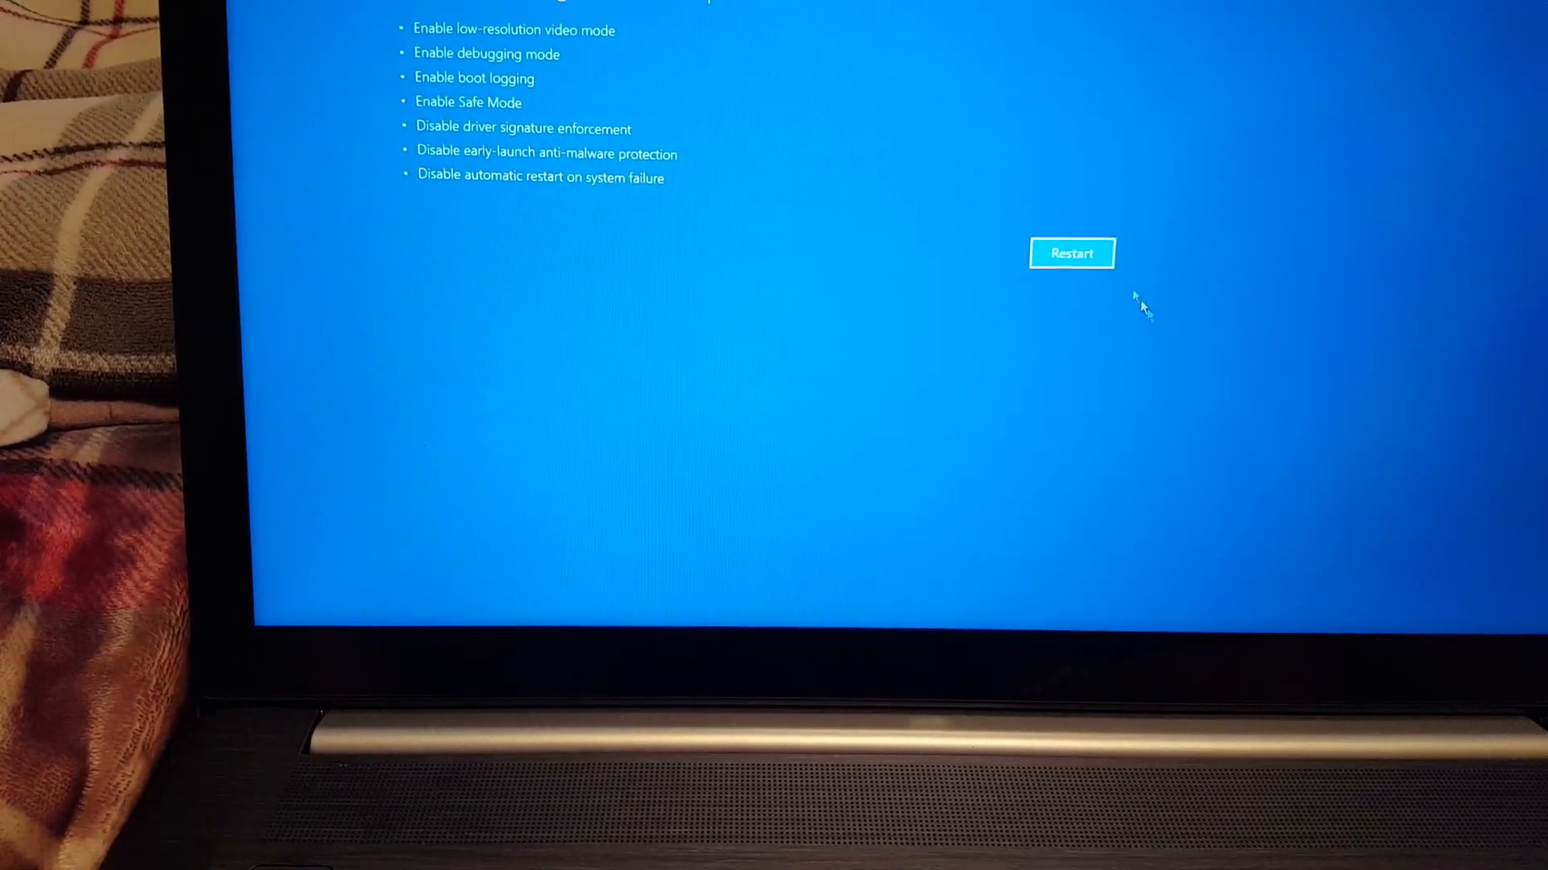
Restart the PC to show the numbered startup options including Enable Safe Mode.
left_click(1070, 253)
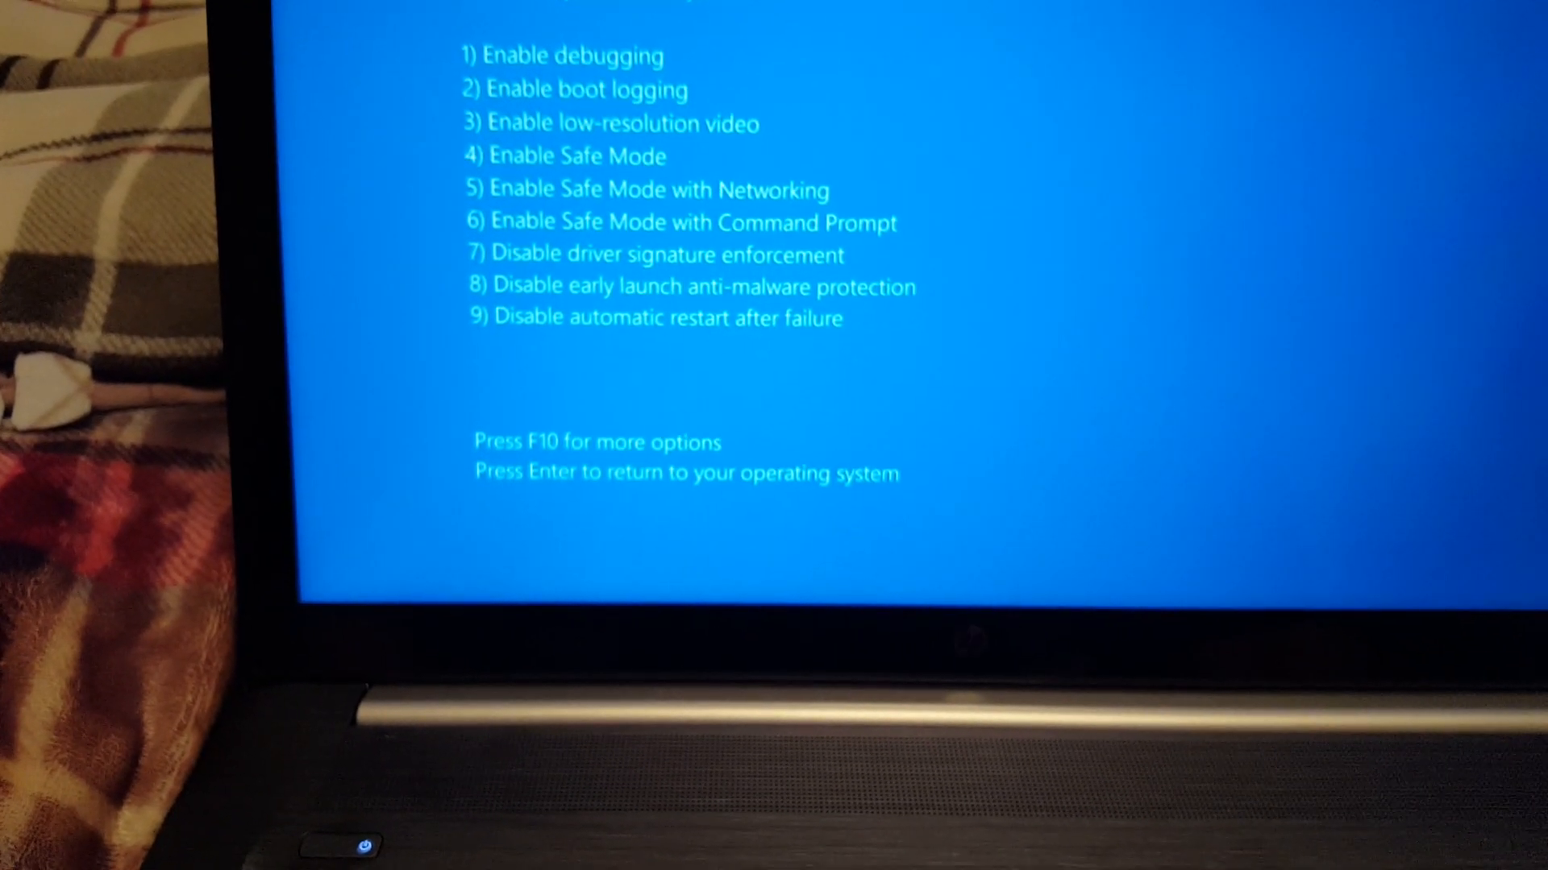